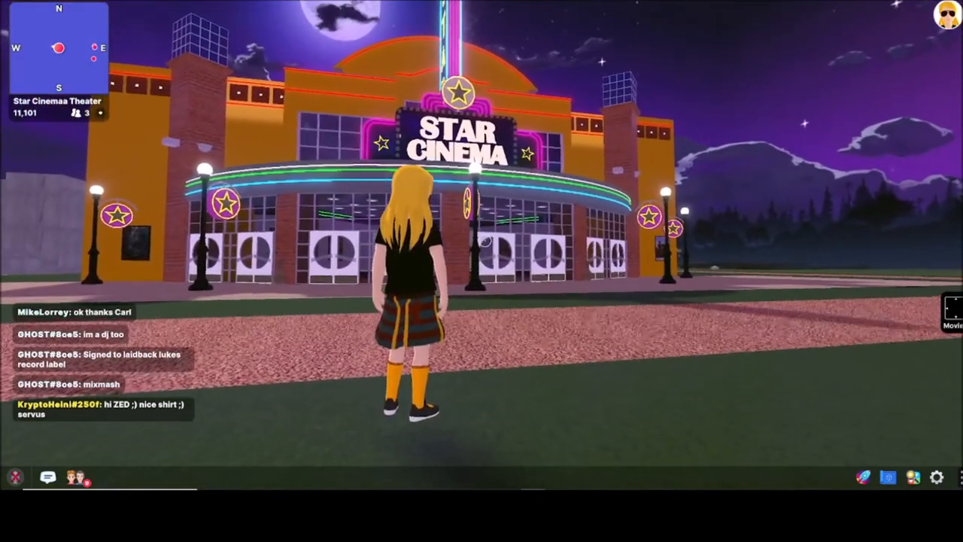
# - Walk and run along the Star Cinema front, through its doors into the red corridor
pyautogui.press('w')
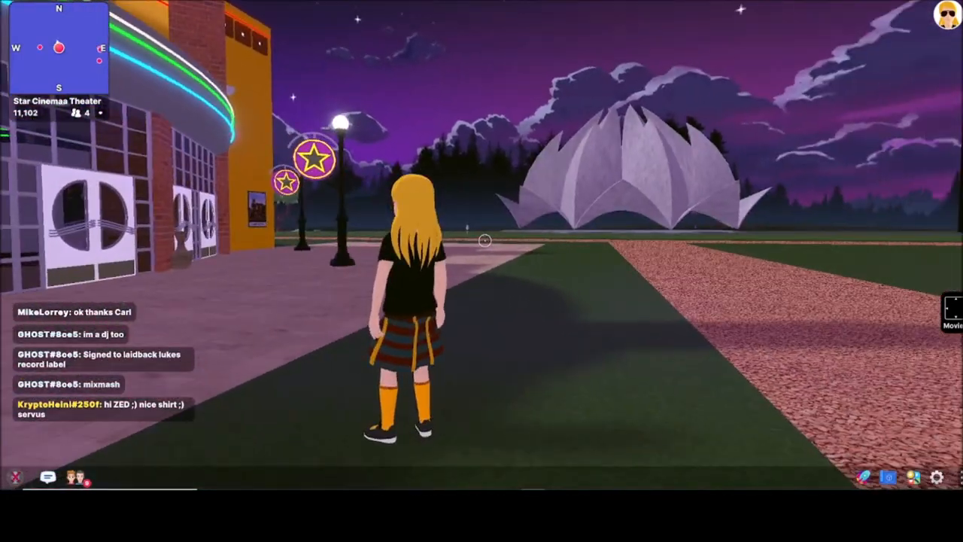
pyautogui.click(953, 308)
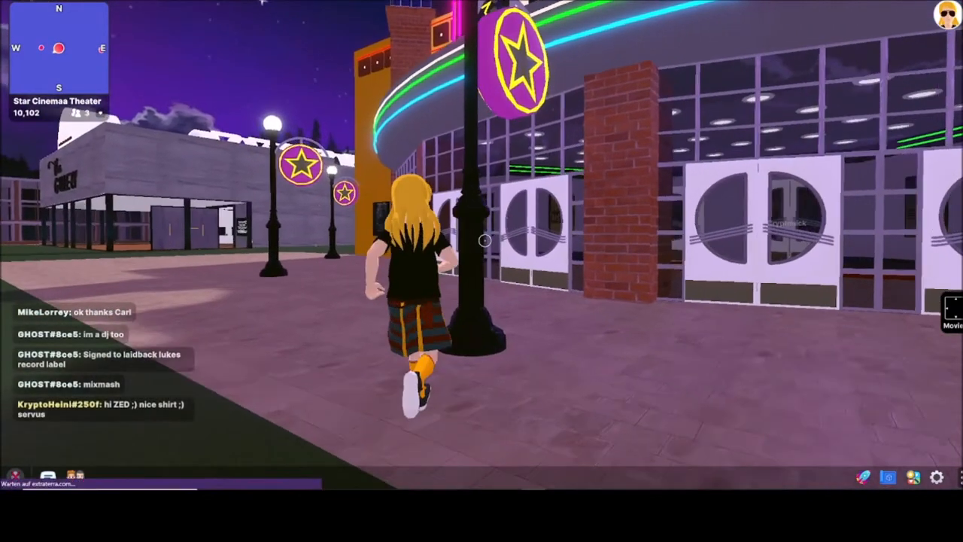
pyautogui.press('w')
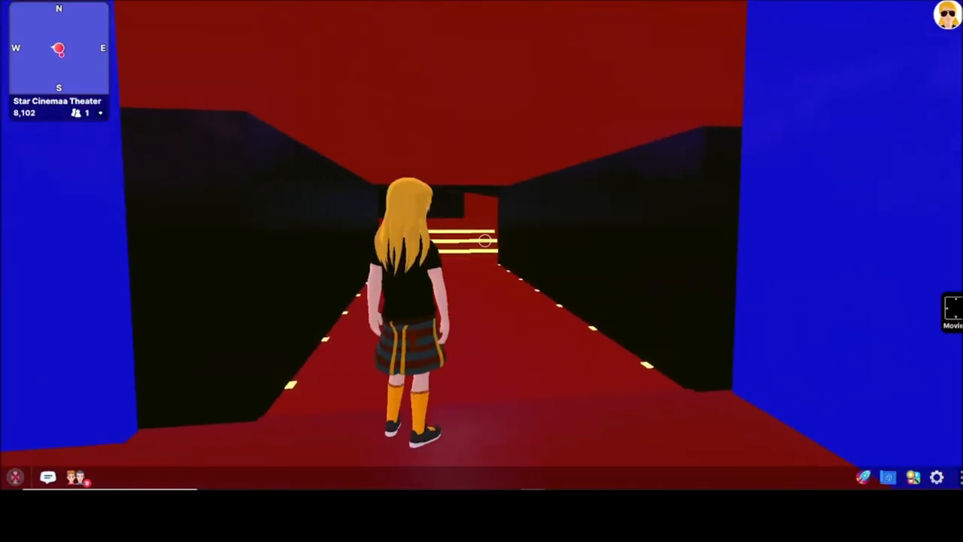
# - Walk down the red corridor and climb the lit stairs to face the screen
pyautogui.press('w')
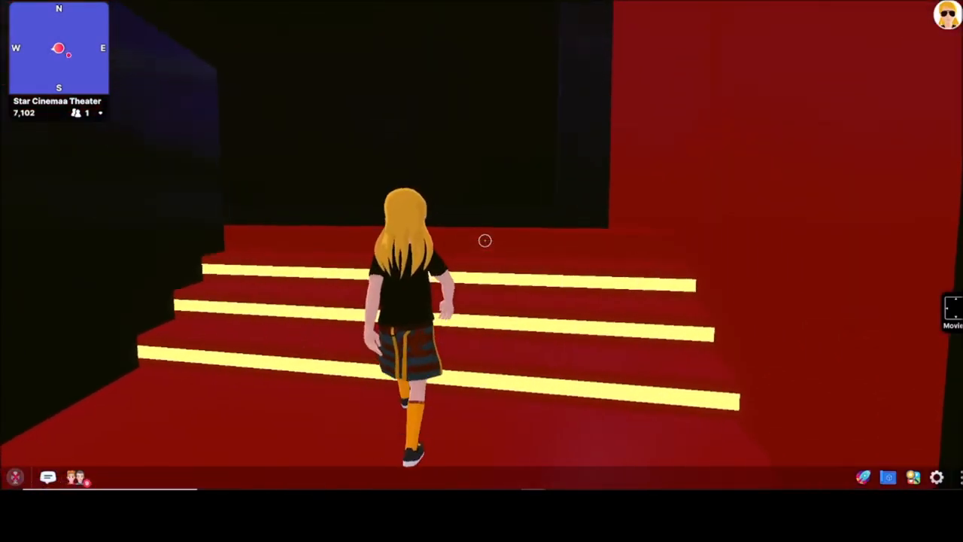
pyautogui.press('w')
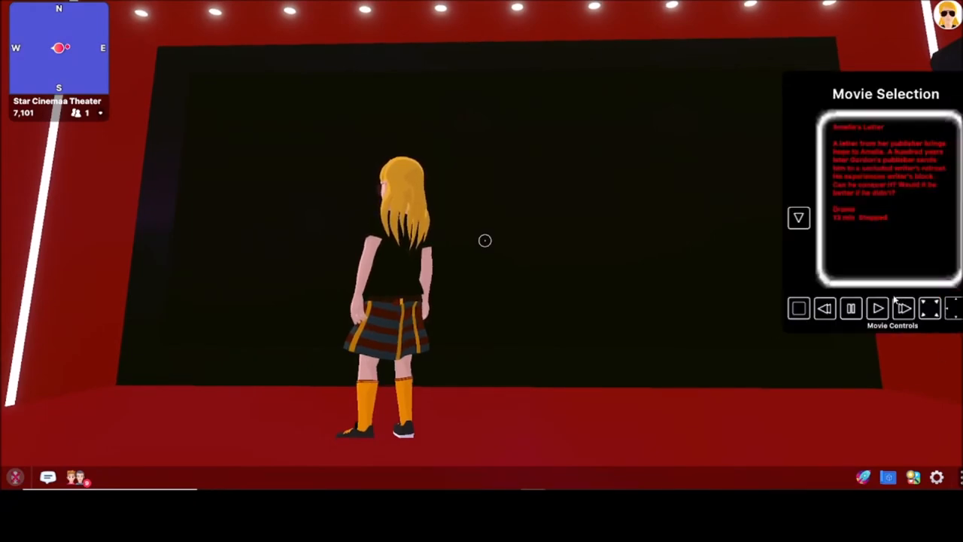
# - Advance the movie list twice to Crypto Plus Virtual Worlds and play it
pyautogui.click(799, 217)
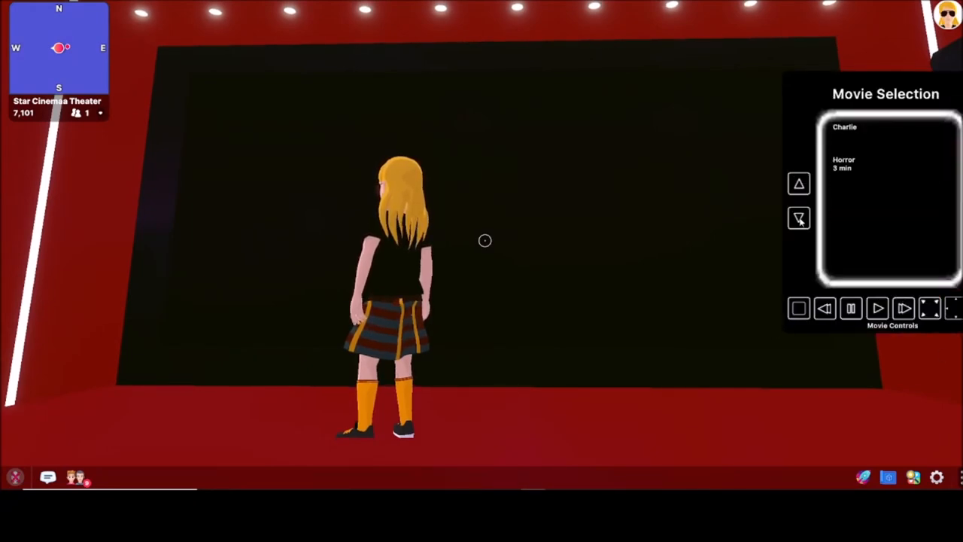
pyautogui.click(799, 219)
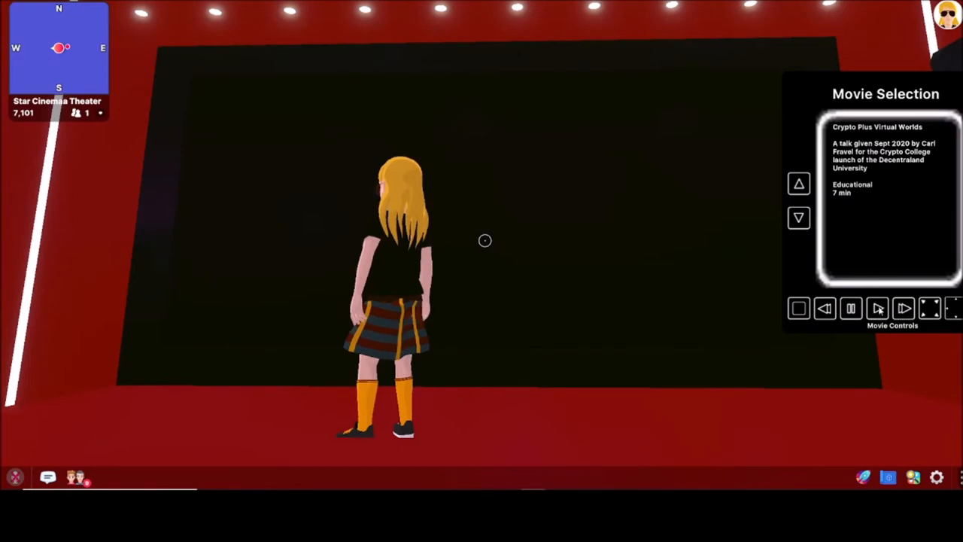
pyautogui.click(878, 308)
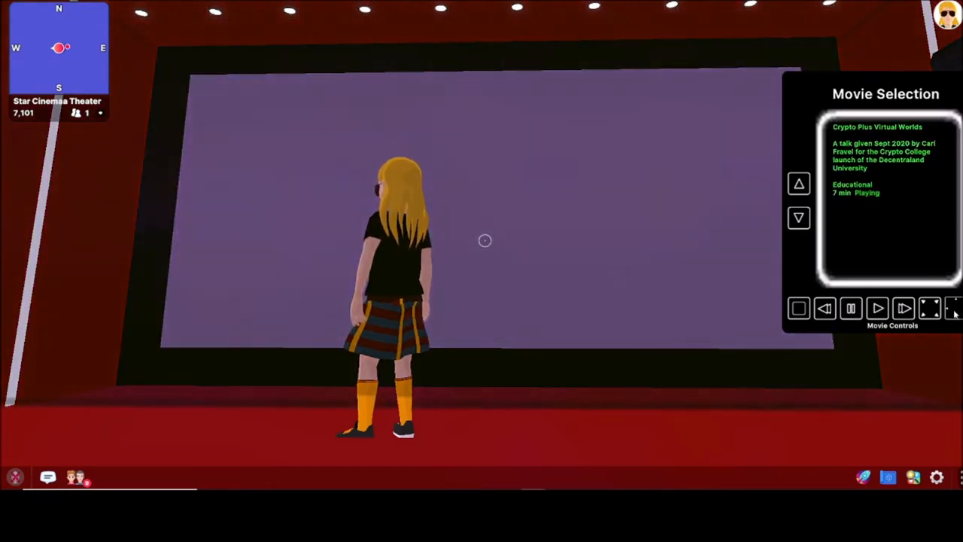